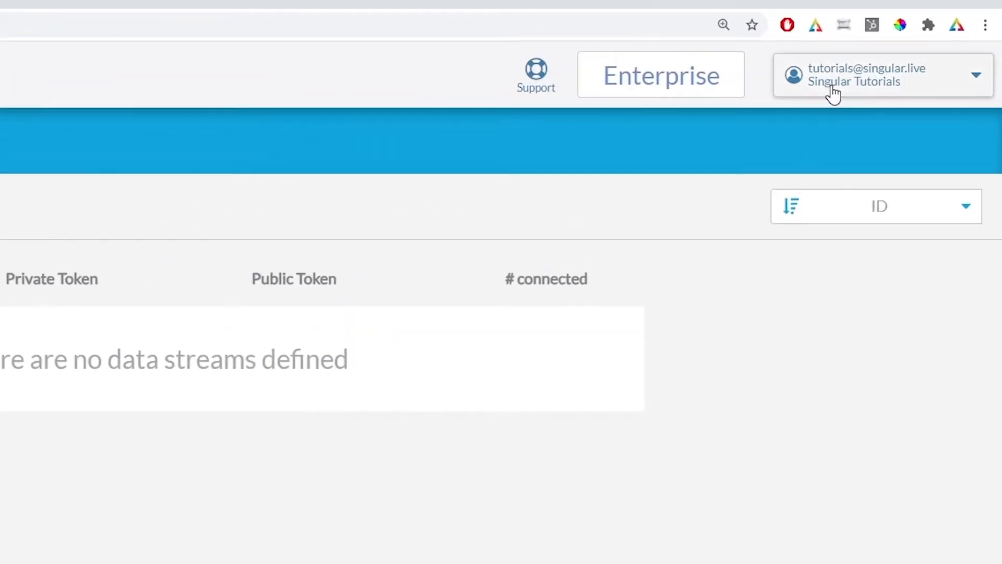
Create a data stream named 'New Data Stream' in Singular.Live
{"action": "left_click", "coordinate": [883, 74]}
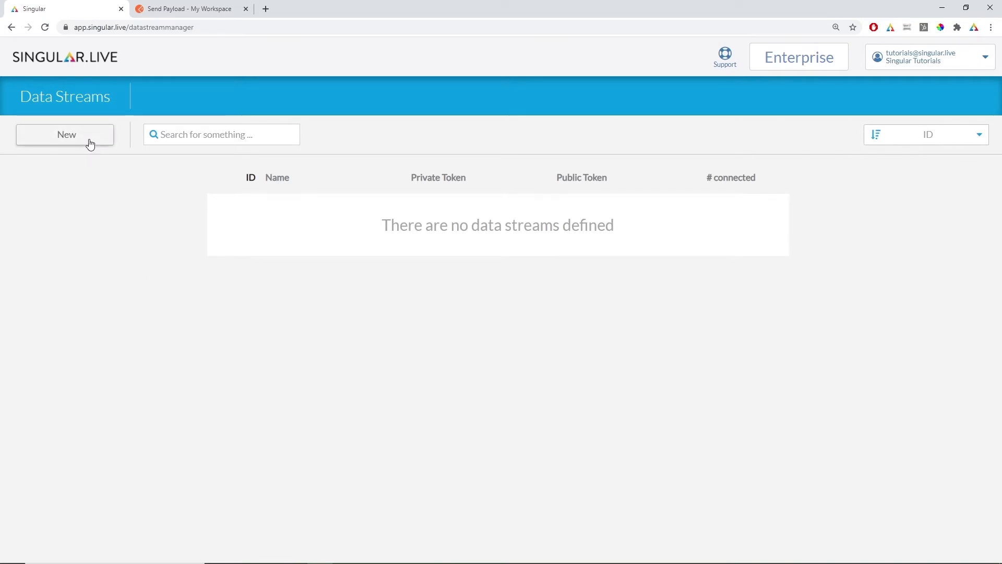
{"action": "left_click", "coordinate": [64, 135]}
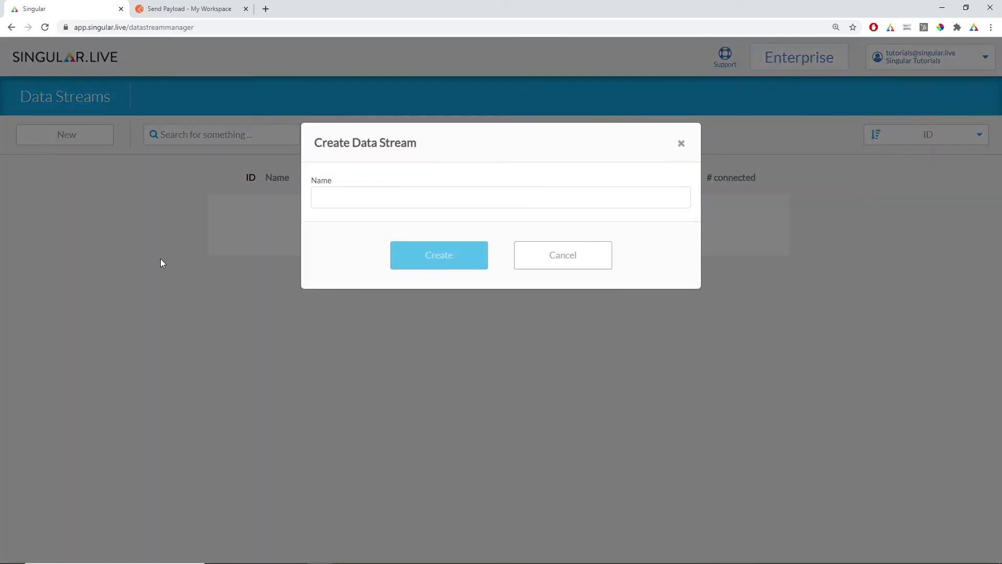
{"action": "type", "text": "New Data"}
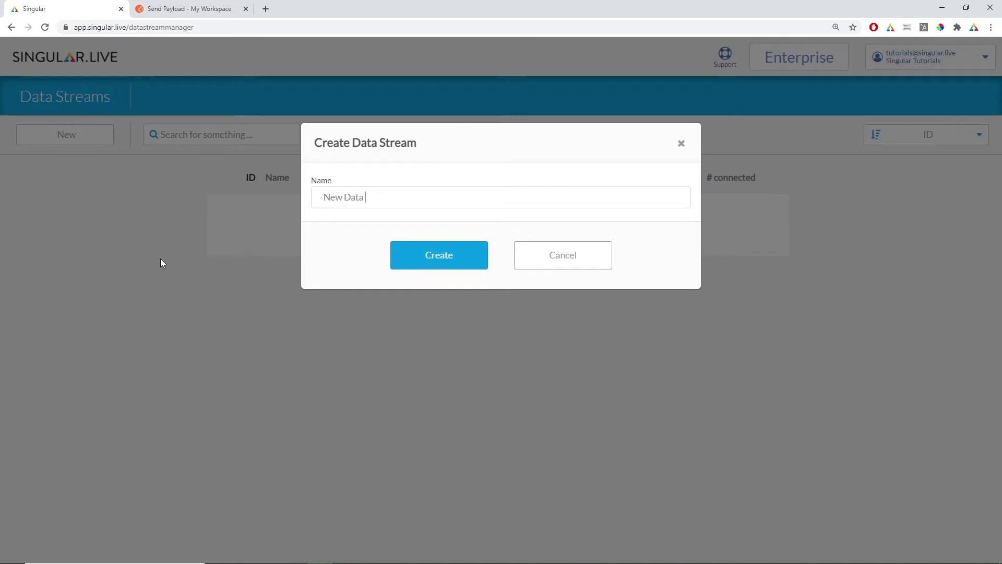
{"action": "left_click", "coordinate": [439, 255]}
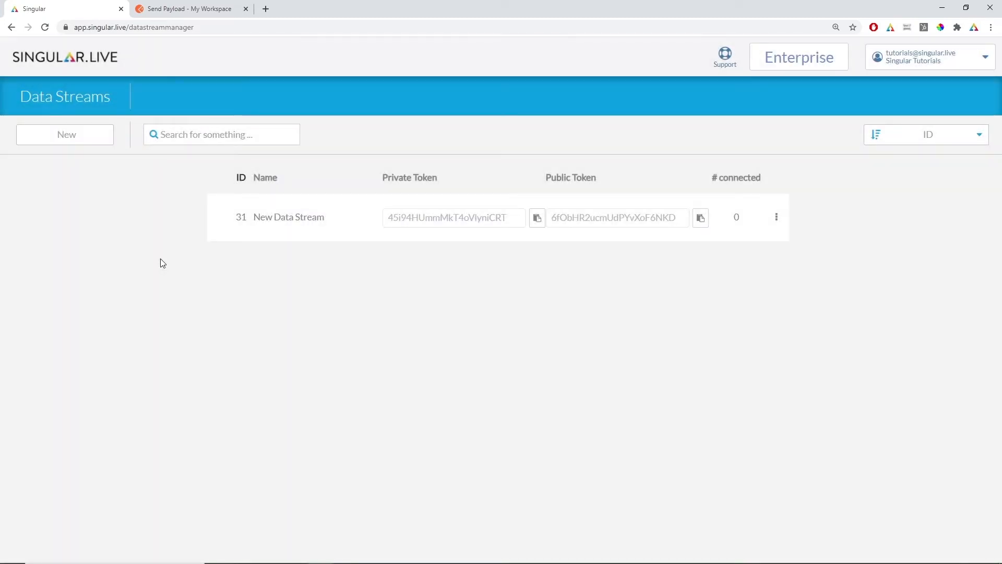
{"action": "mouse_move", "coordinate": [215, 274]}
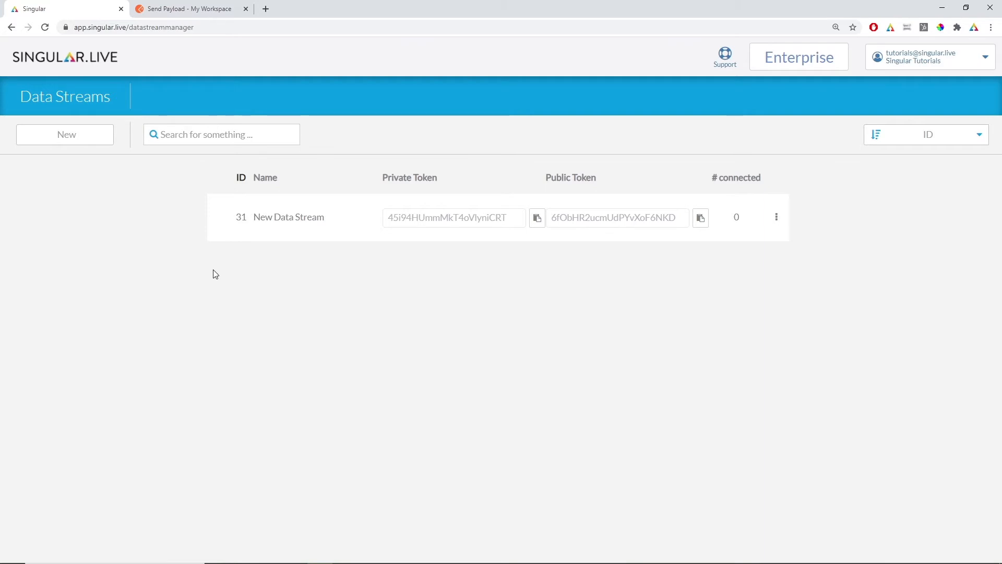
{"action": "mouse_move", "coordinate": [508, 187]}
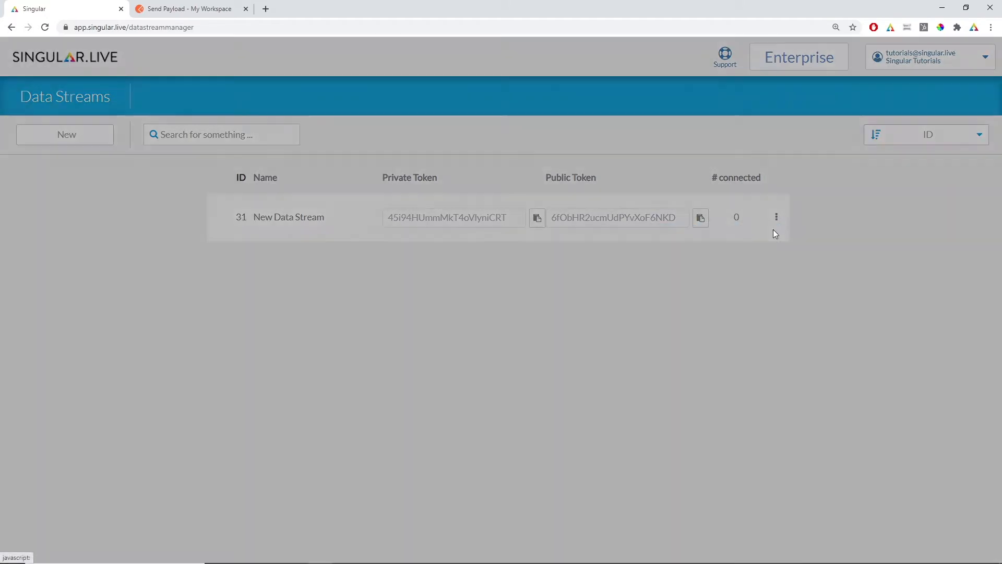
Check the new stream's status and copy its private token for Postman
{"action": "left_click", "coordinate": [776, 216]}
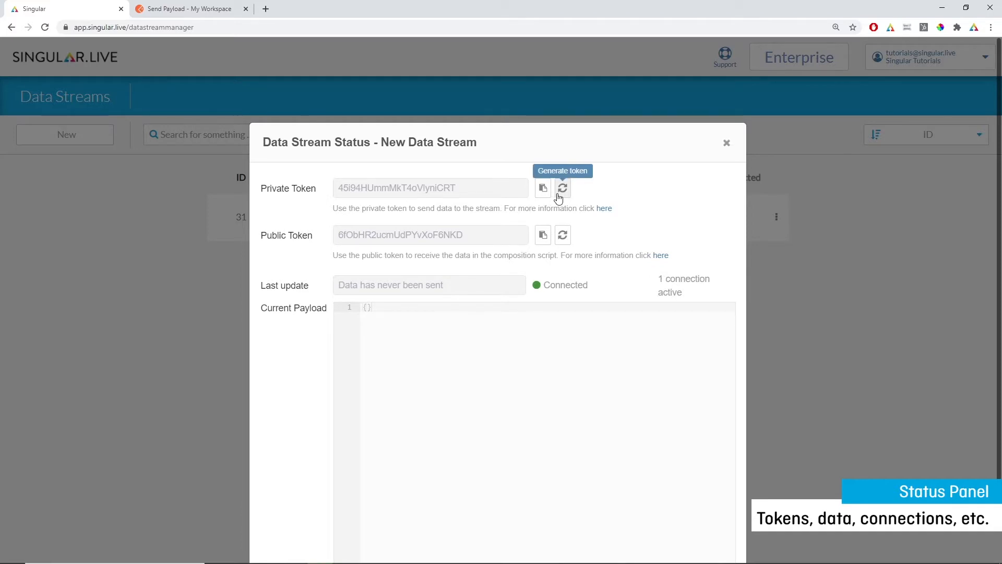
{"action": "mouse_move", "coordinate": [458, 299]}
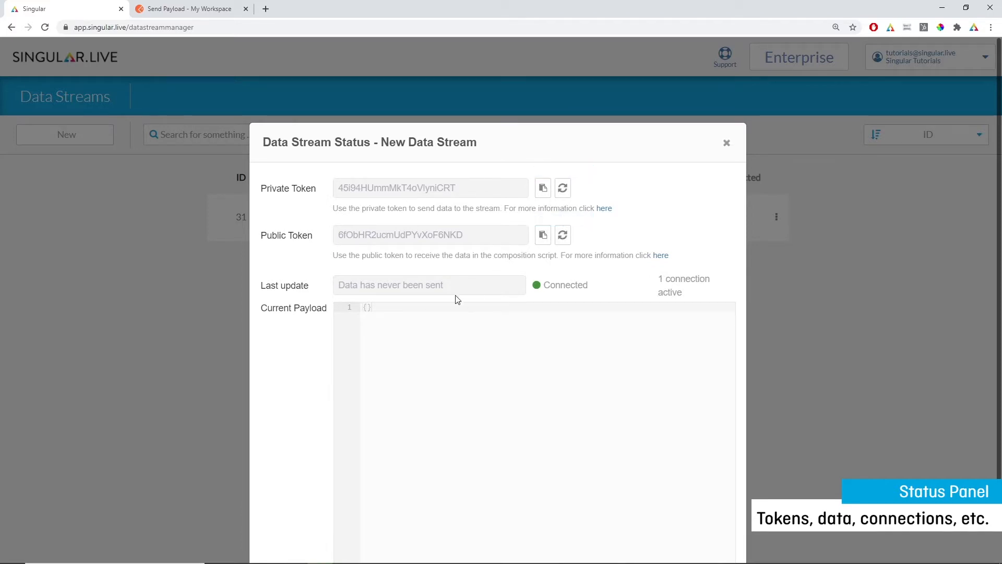
{"action": "mouse_move", "coordinate": [444, 286]}
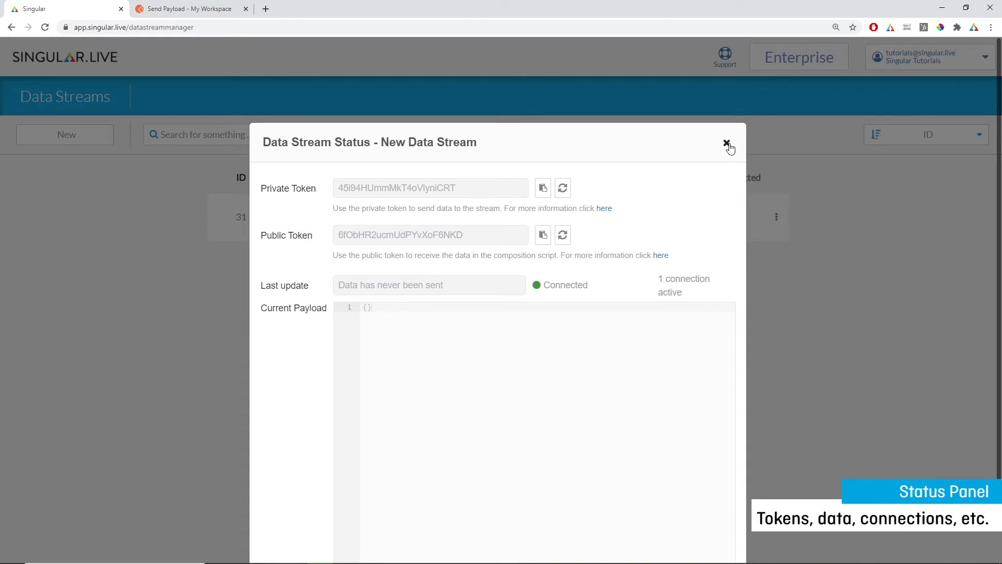
{"action": "left_click", "coordinate": [726, 142]}
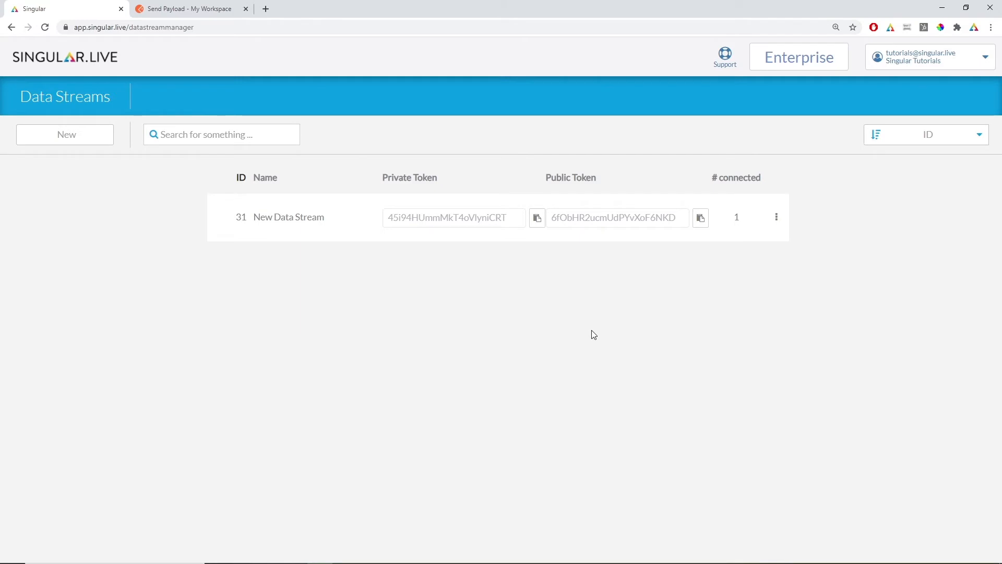
{"action": "left_click", "coordinate": [537, 217]}
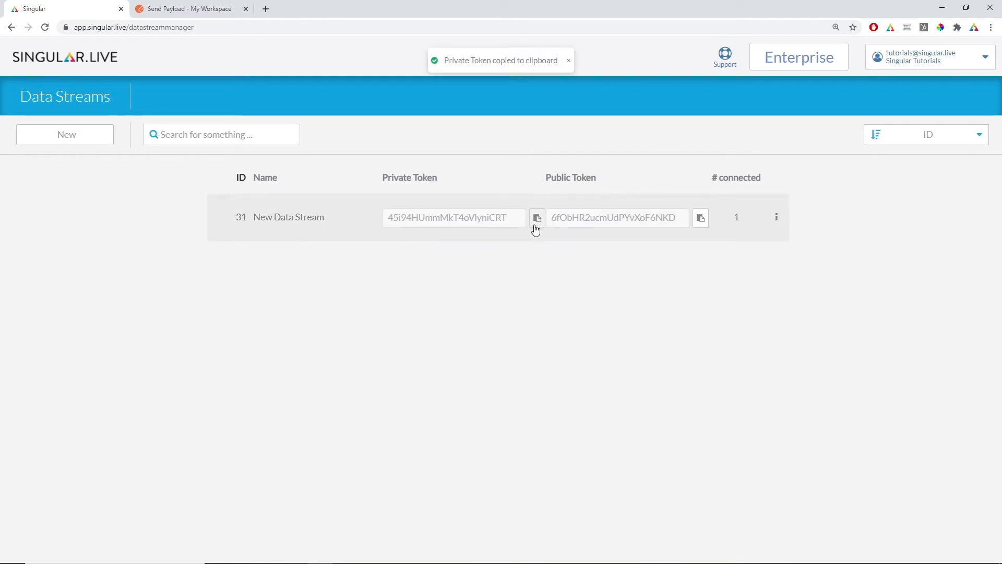
{"action": "left_click", "coordinate": [183, 9]}
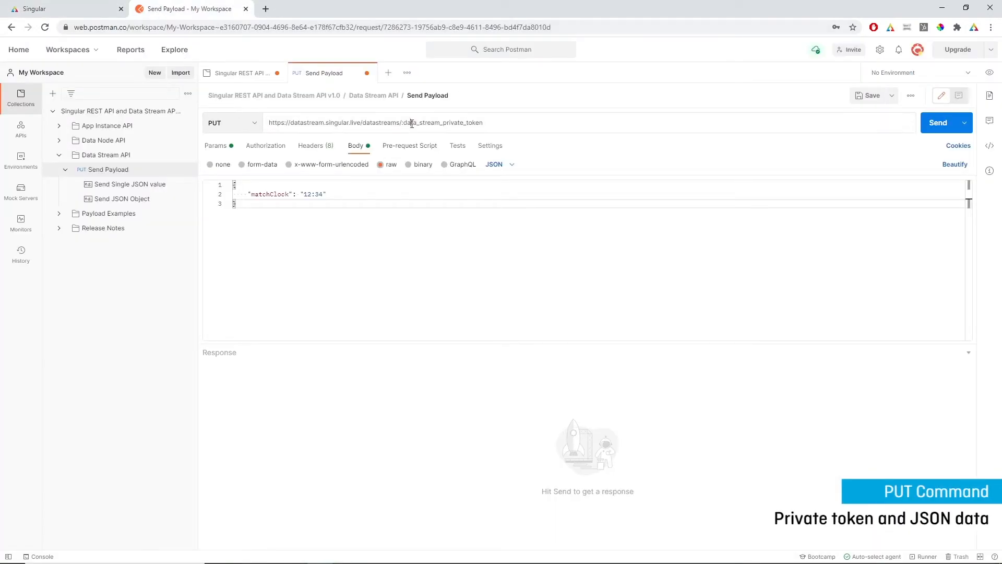
Paste the private token into the Postman URL and send the matchClock 12:34 payload
{"action": "double_click", "coordinate": [440, 122]}
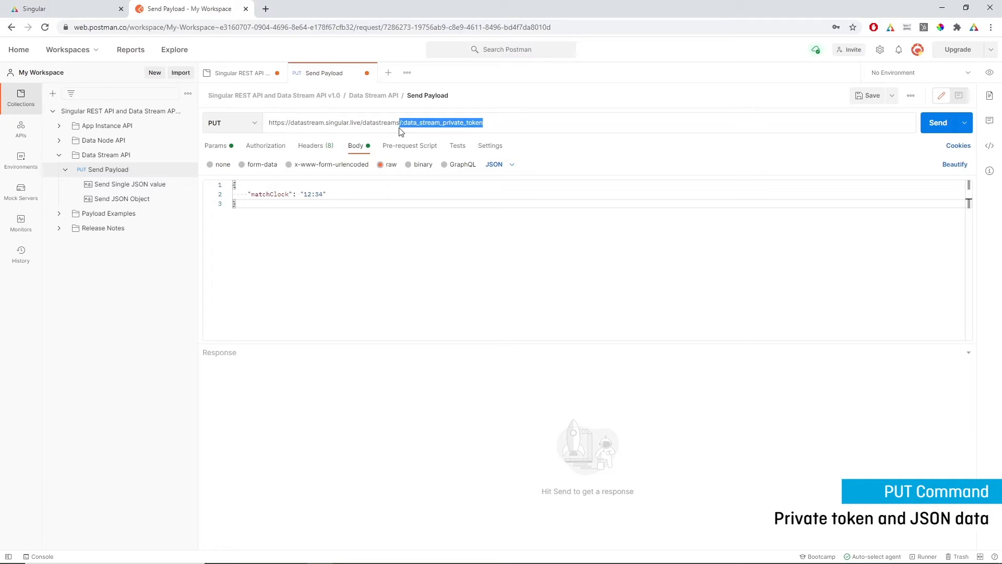
{"action": "left_click", "coordinate": [442, 122]}
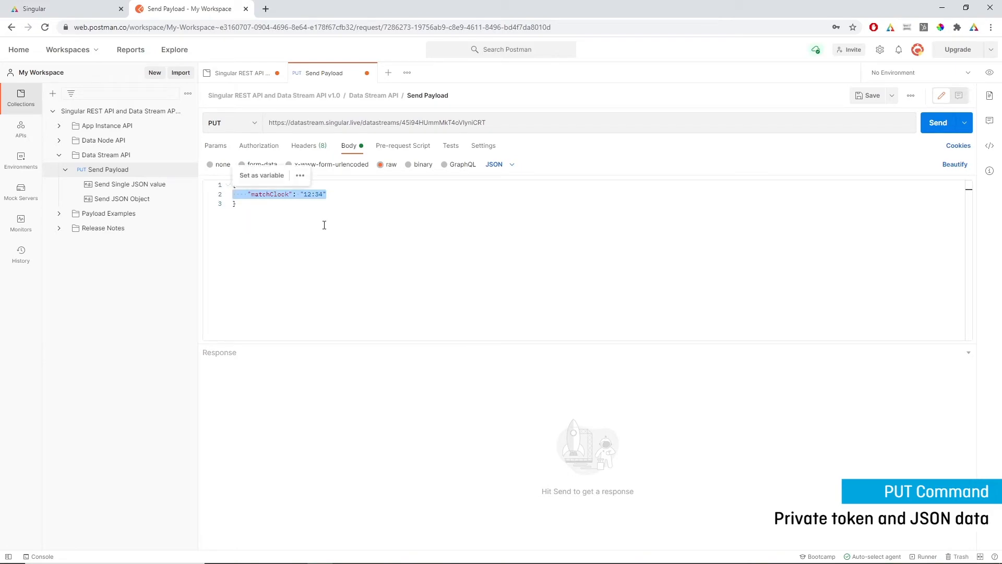
{"action": "left_click", "coordinate": [938, 123]}
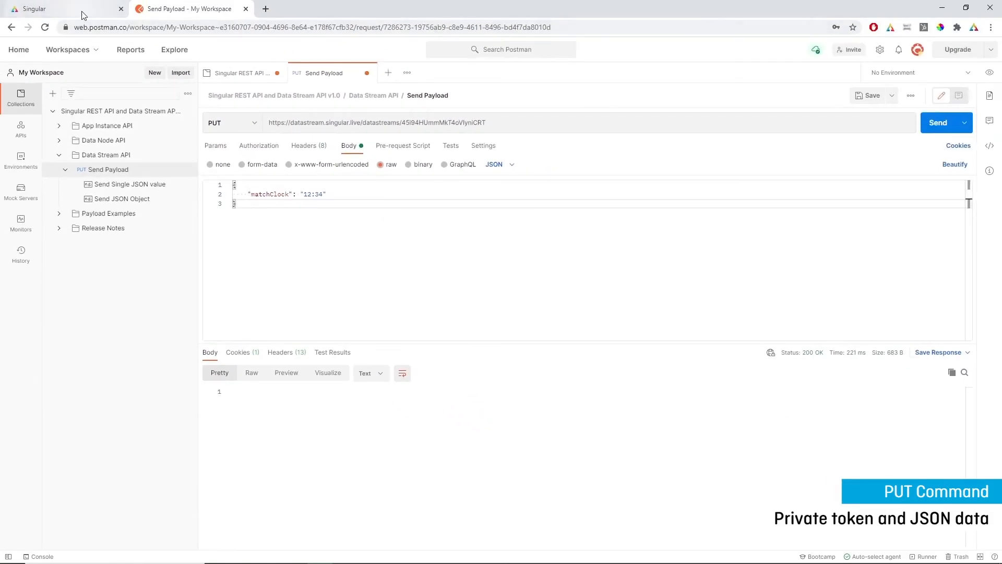
{"action": "left_click", "coordinate": [47, 8]}
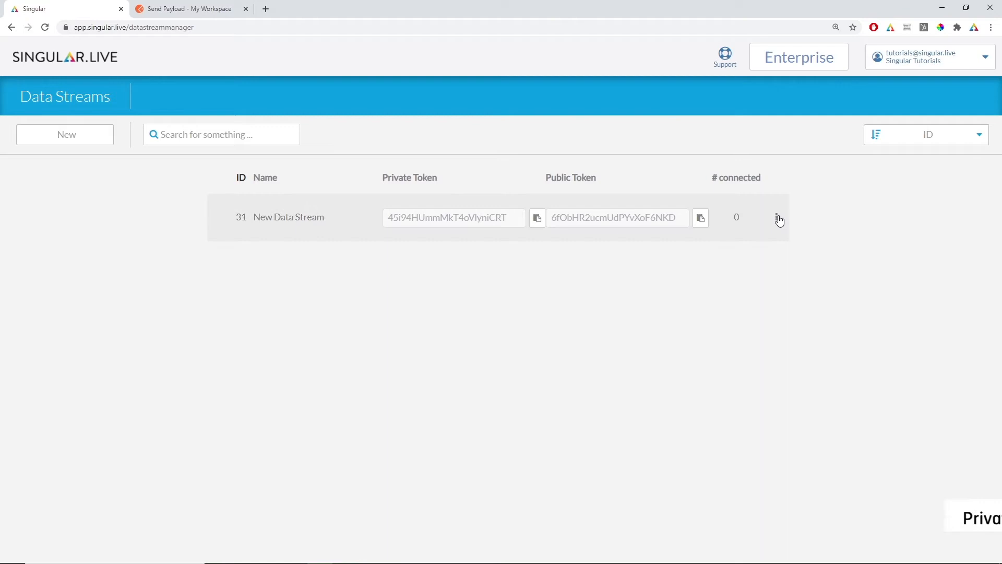
Confirm the stream's Current Payload shows matchClock 12:34
{"action": "left_click", "coordinate": [778, 218]}
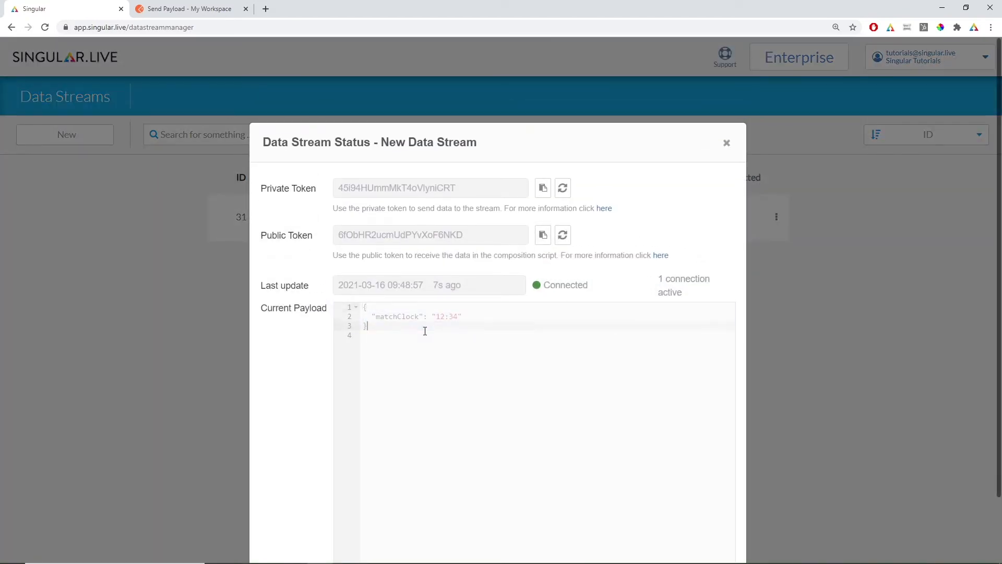
{"action": "left_click", "coordinate": [726, 143]}
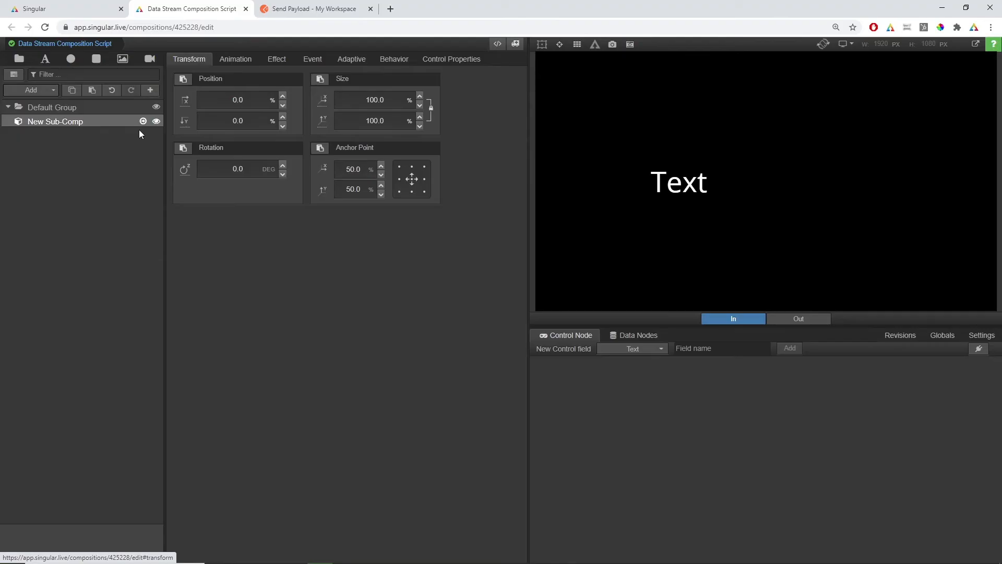
Inside New Sub-Comp, verify the Match Clock field's ID is matchClock
{"action": "left_click", "coordinate": [56, 121]}
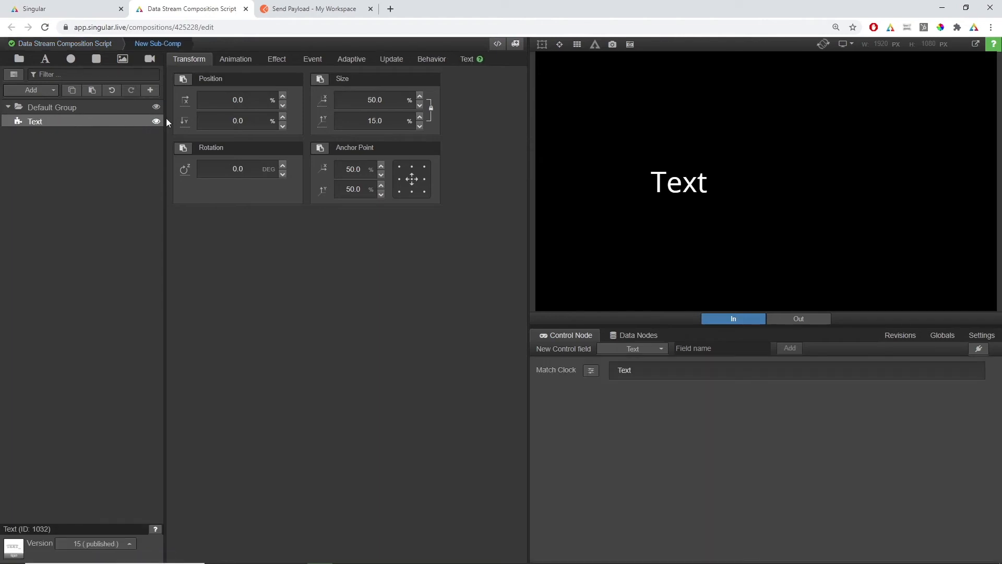
{"action": "left_click", "coordinate": [590, 370]}
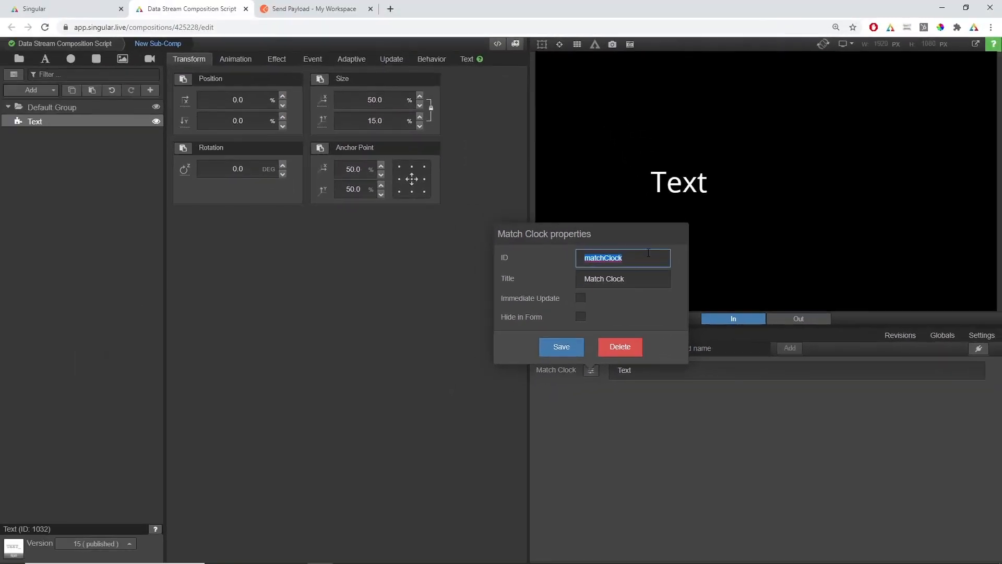
{"action": "left_click", "coordinate": [561, 347]}
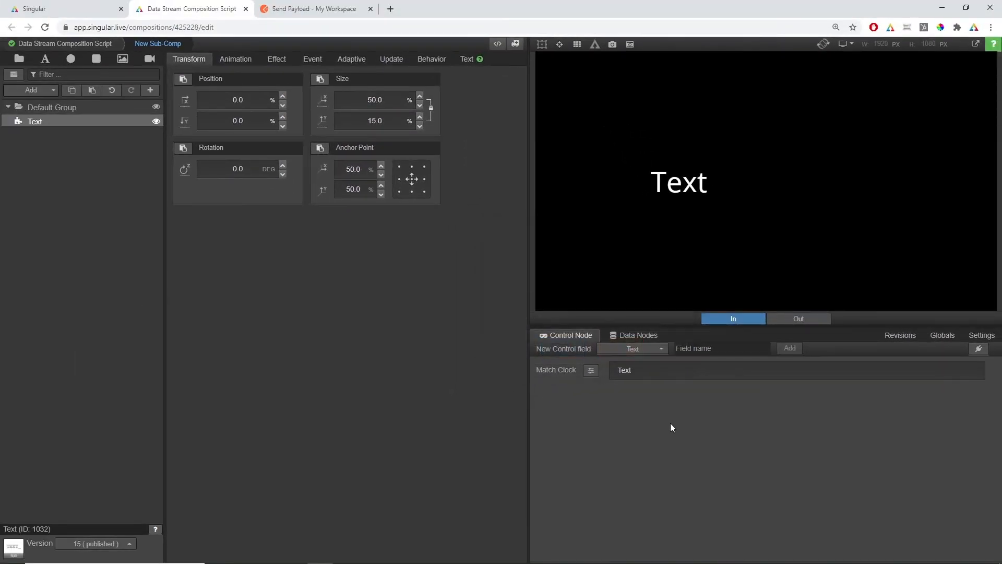
{"action": "mouse_move", "coordinate": [498, 45]}
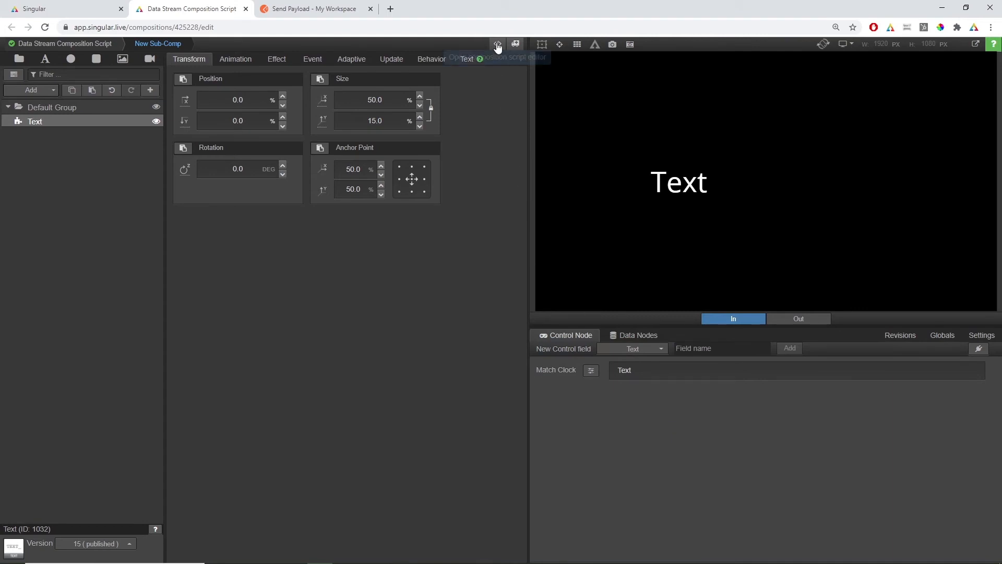
Review the createDataStream script using the public token and save all scripts
{"action": "left_click", "coordinate": [496, 44]}
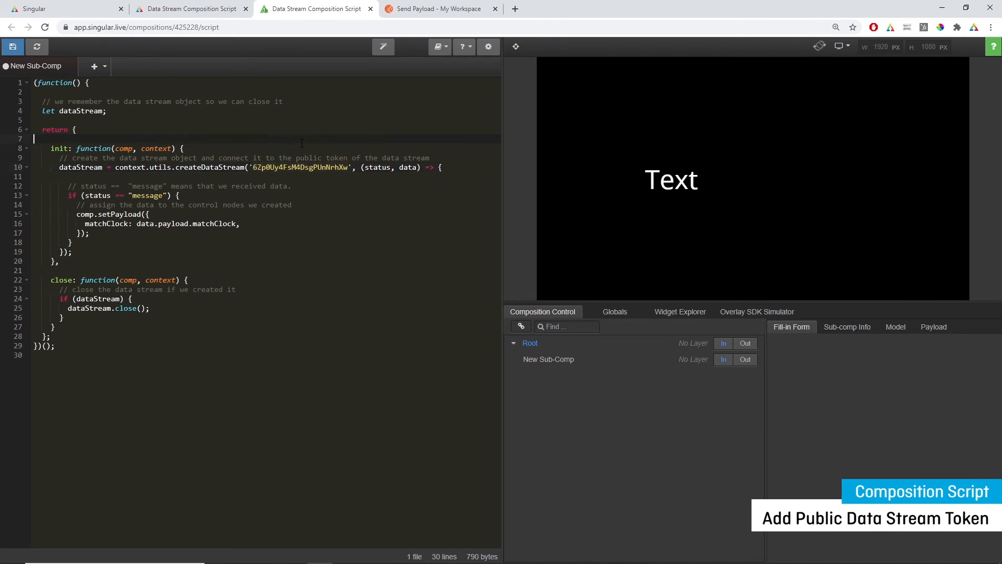
{"action": "mouse_move", "coordinate": [14, 48]}
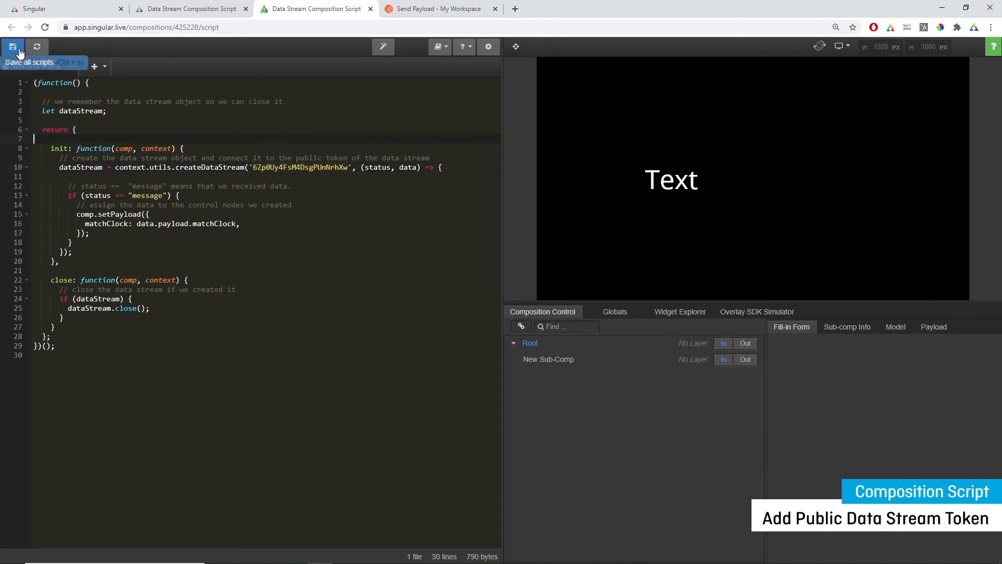
{"action": "left_click", "coordinate": [13, 47]}
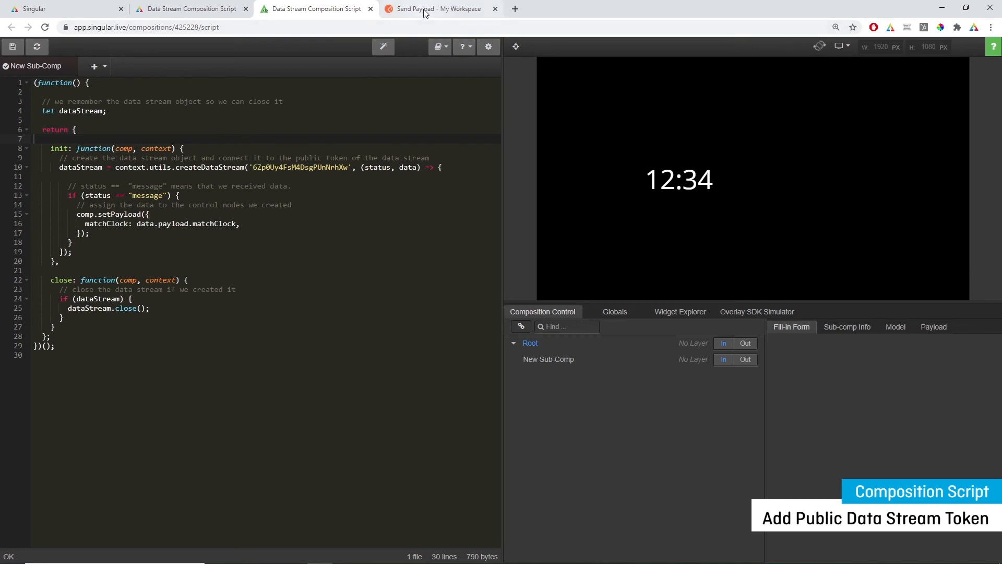
Send matchClock 12:37 from Postman and check the preview updates to 12:37
{"action": "left_click", "coordinate": [434, 9]}
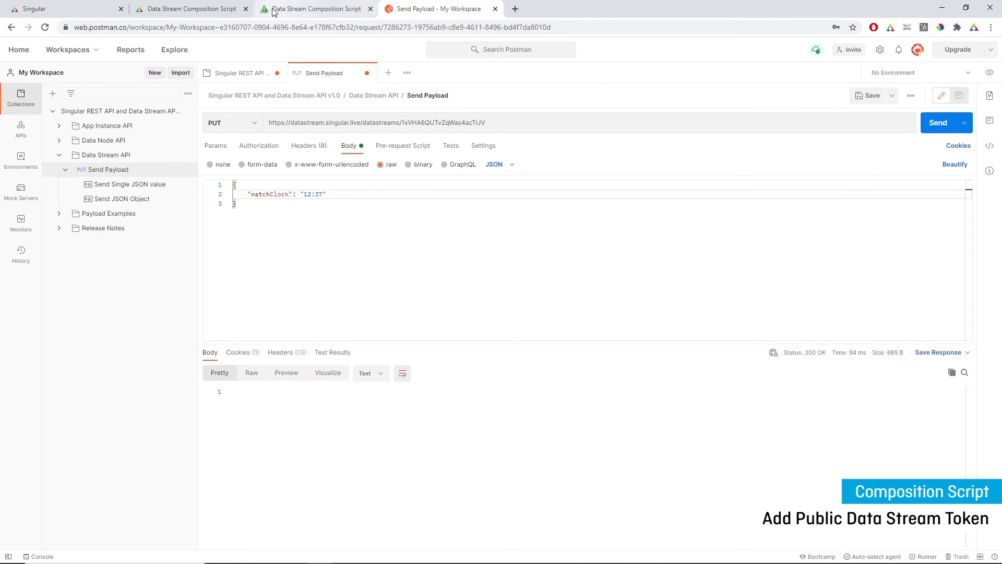
{"action": "left_click", "coordinate": [318, 9]}
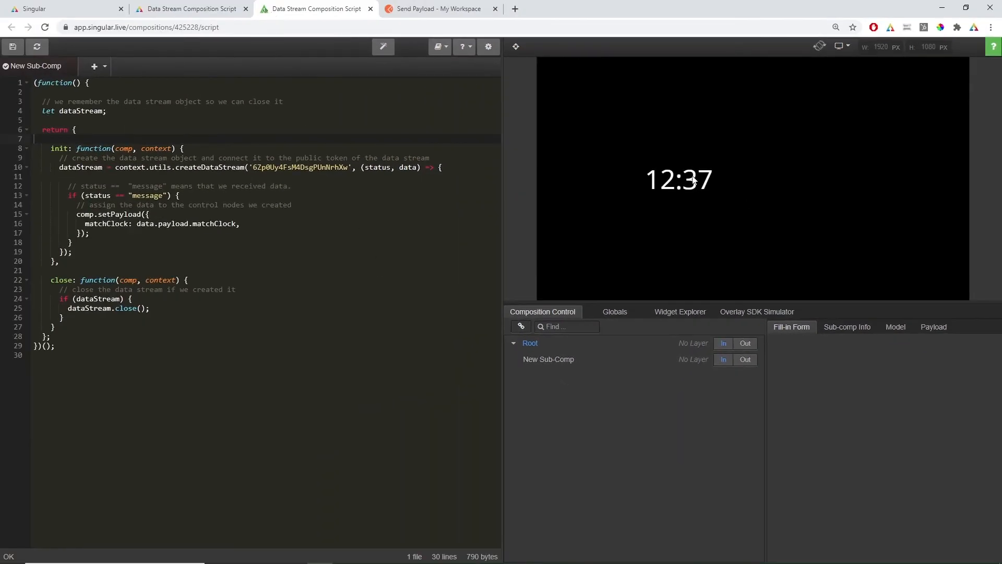
{"action": "mouse_move", "coordinate": [508, 179]}
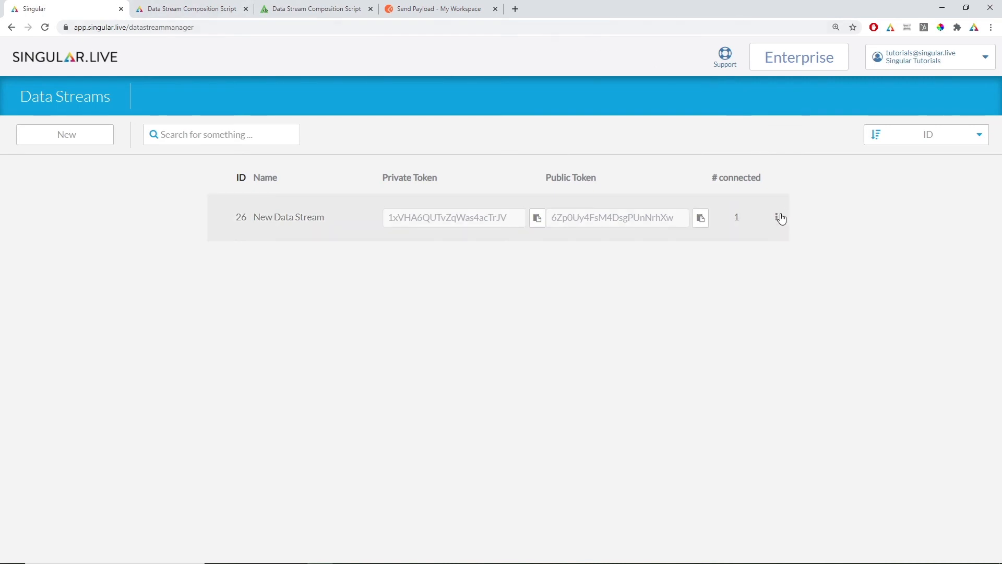
{"action": "left_click", "coordinate": [778, 217]}
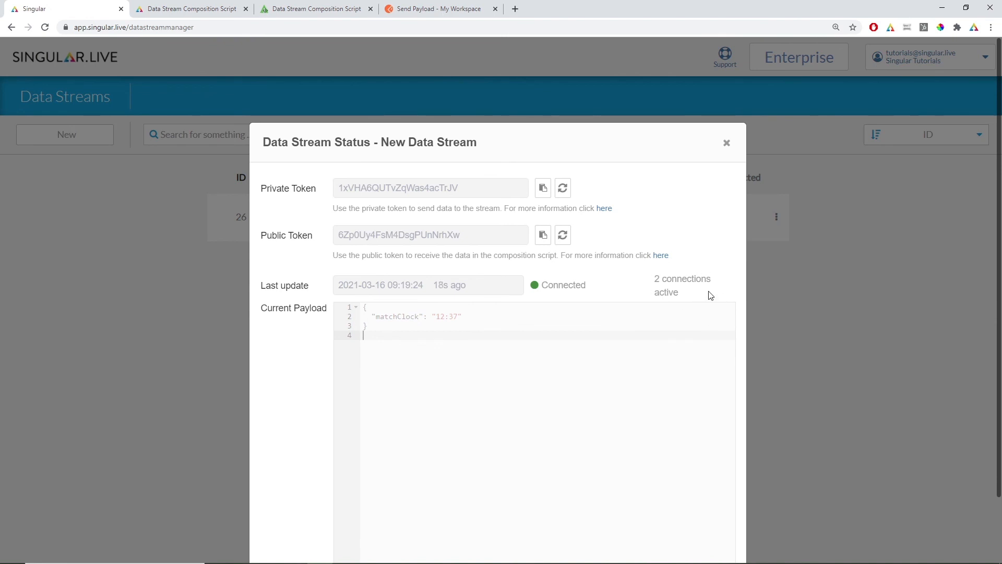
{"action": "mouse_move", "coordinate": [720, 282]}
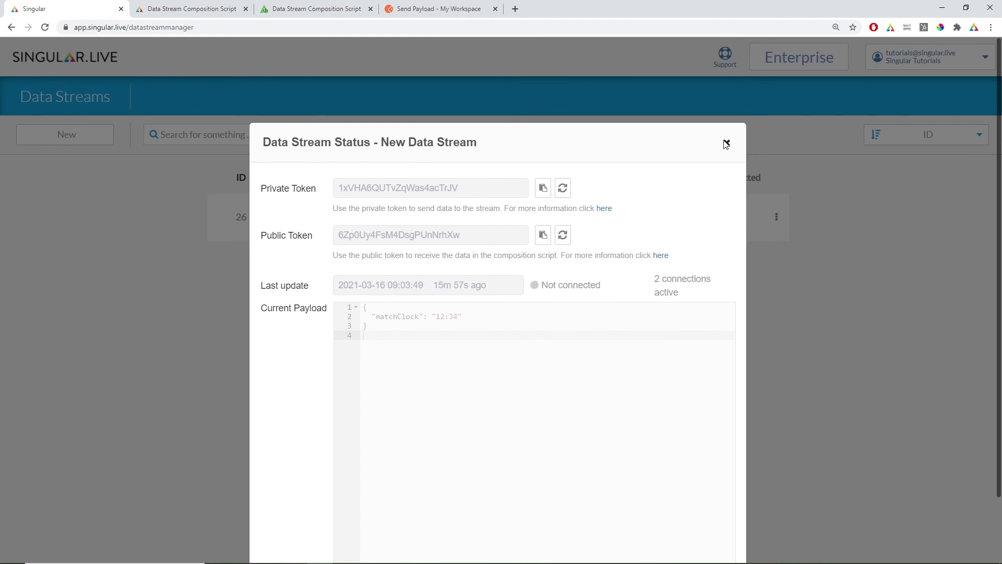
{"action": "left_click", "coordinate": [725, 143]}
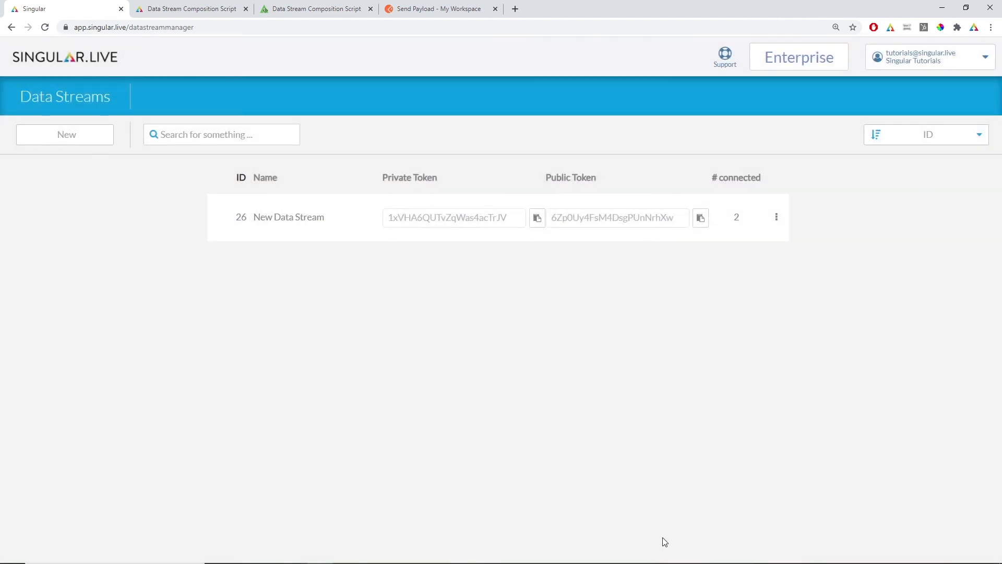